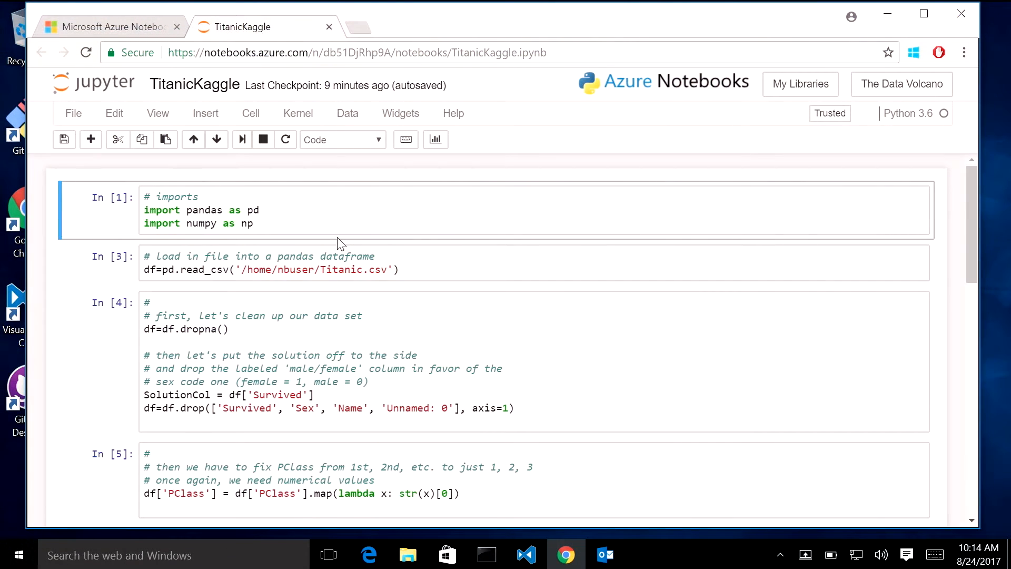
{"action": "mouse_move", "coordinate": [368, 247]}
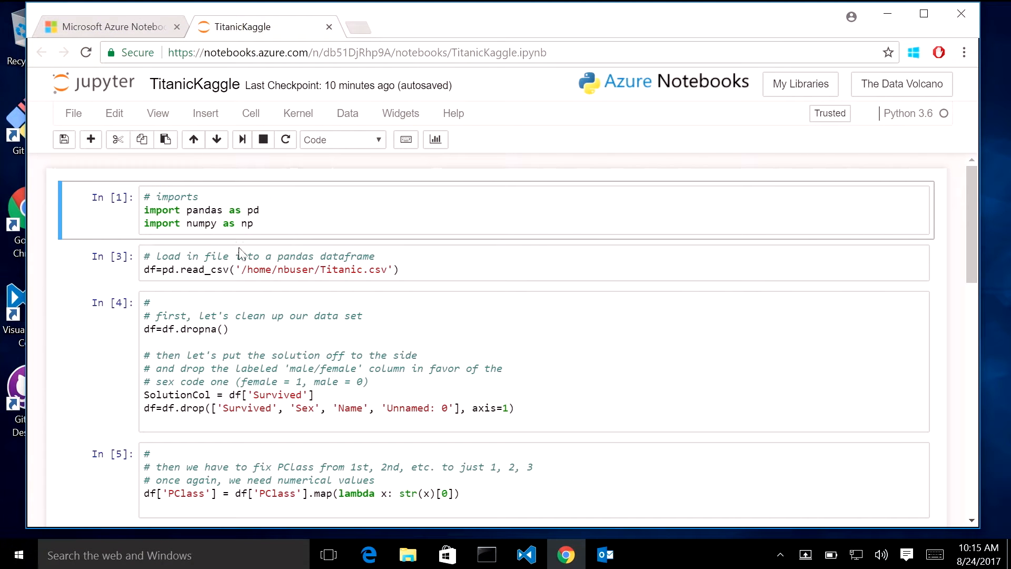
Rerun the TitanicKaggle cell that imports pandas and numpy
{"action": "left_click", "coordinate": [280, 225]}
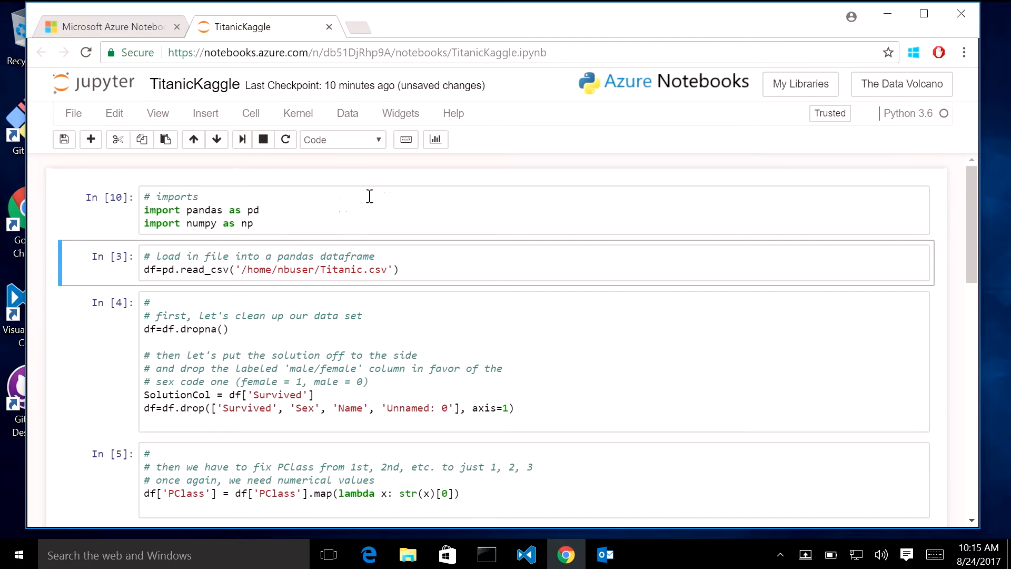
Open 'Microsoft Azure Notebooks - Online Jupyter Notebooks' from the Google results for 'azure notebooks'
{"action": "left_click", "coordinate": [358, 26]}
{"action": "type", "text": "azure notebooks"}
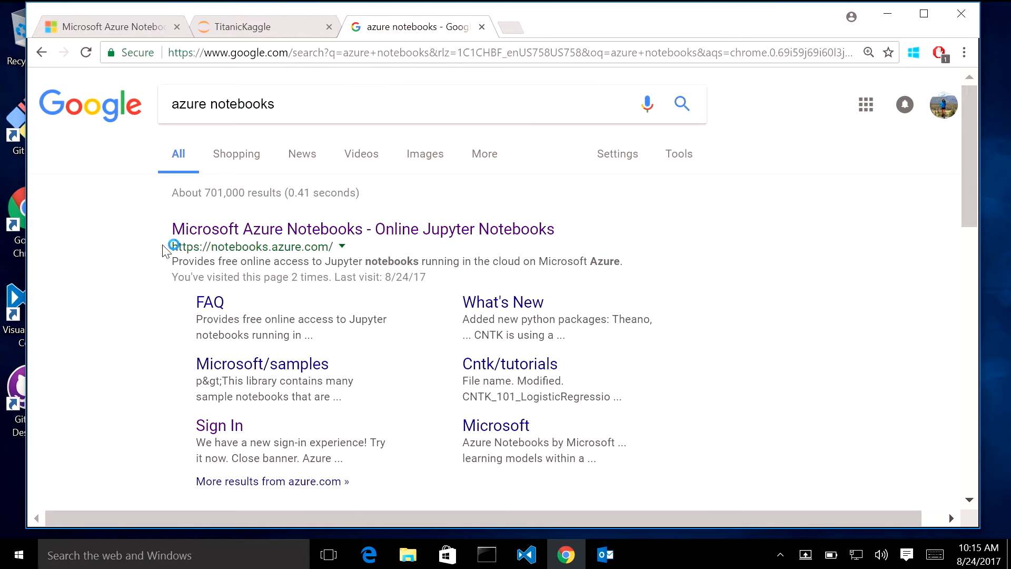
{"action": "left_click", "coordinate": [362, 229]}
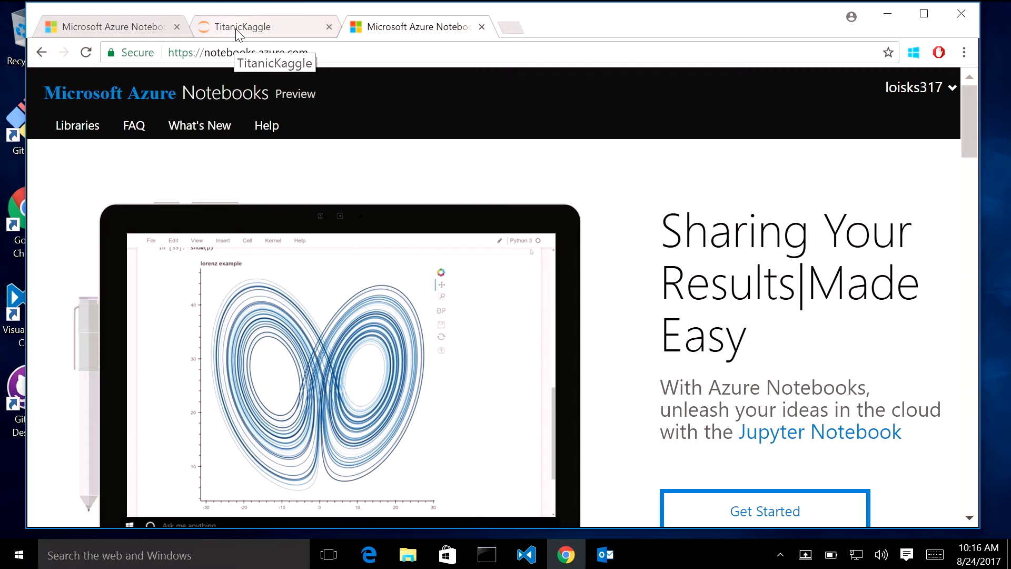
Upload Titanic from Downloads to /home/nbuser via Data > Upload in TitanicKaggle
{"action": "left_click", "coordinate": [258, 27]}
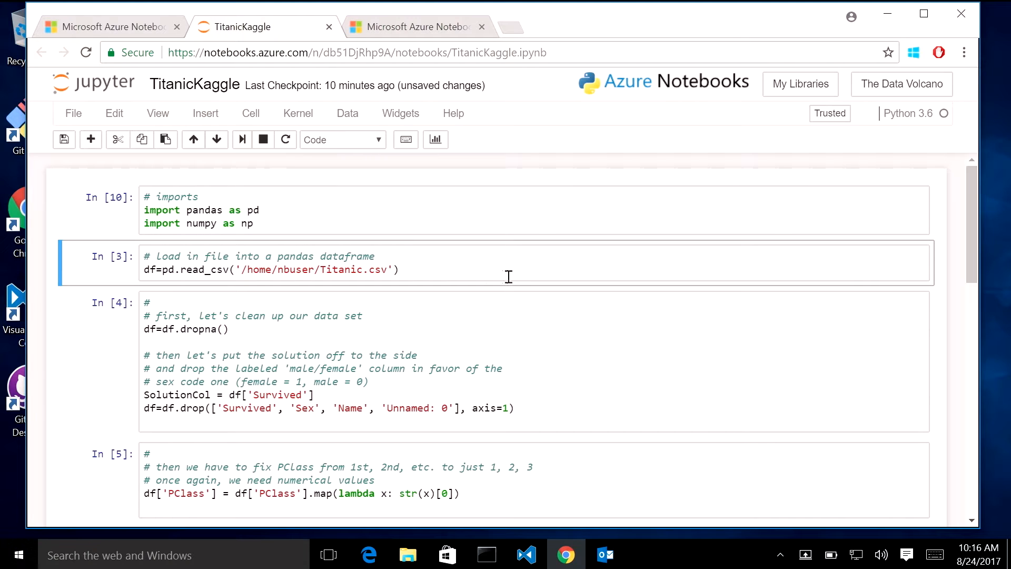
{"action": "left_click", "coordinate": [453, 269]}
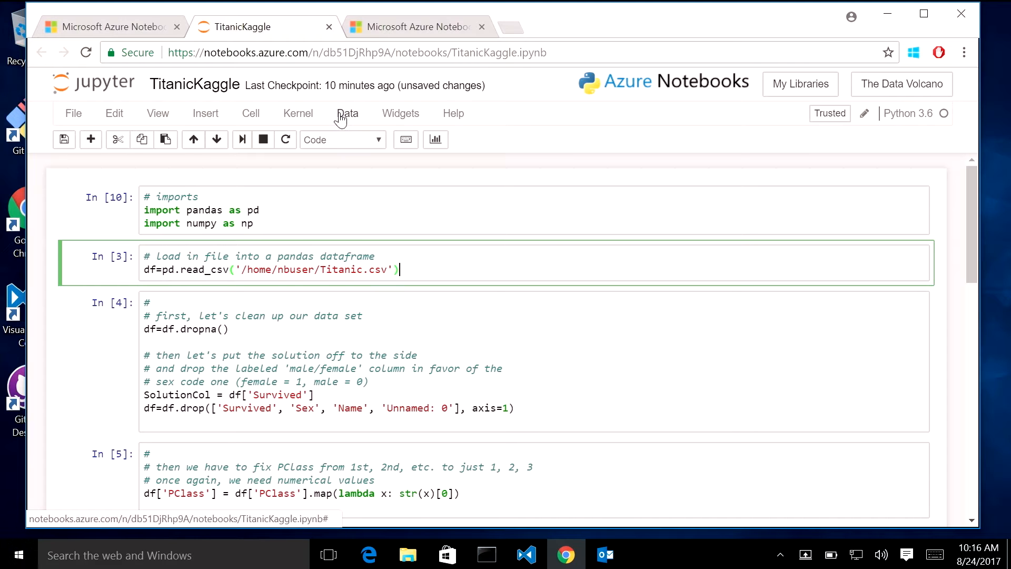
{"action": "left_click", "coordinate": [347, 113]}
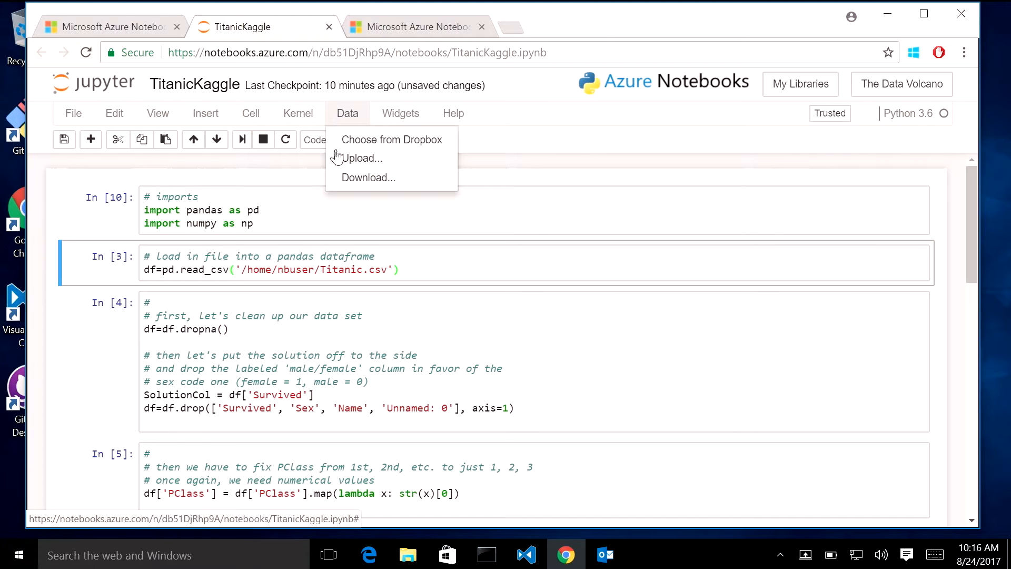
{"action": "left_click", "coordinate": [362, 158]}
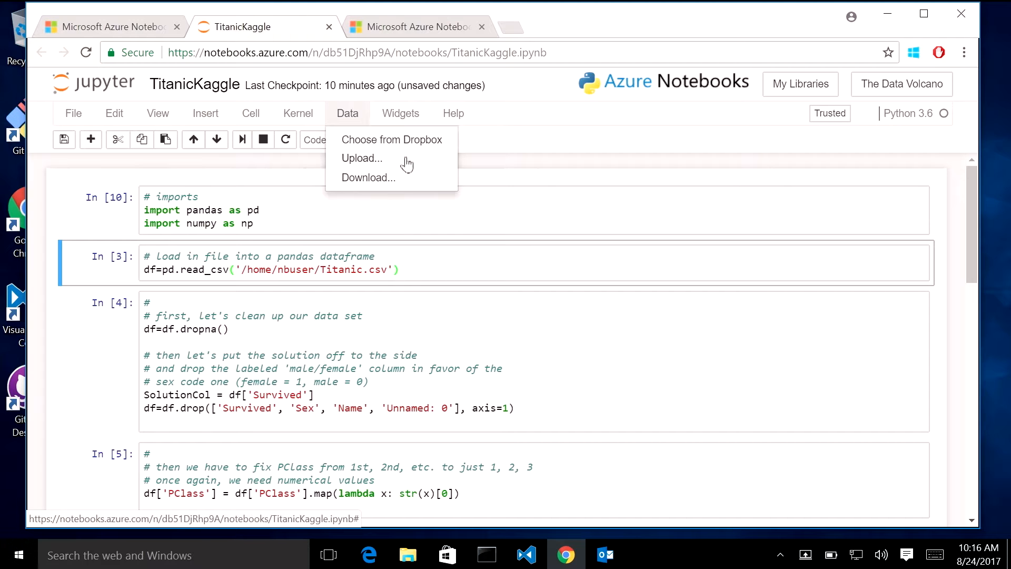
{"action": "left_click", "coordinate": [361, 158]}
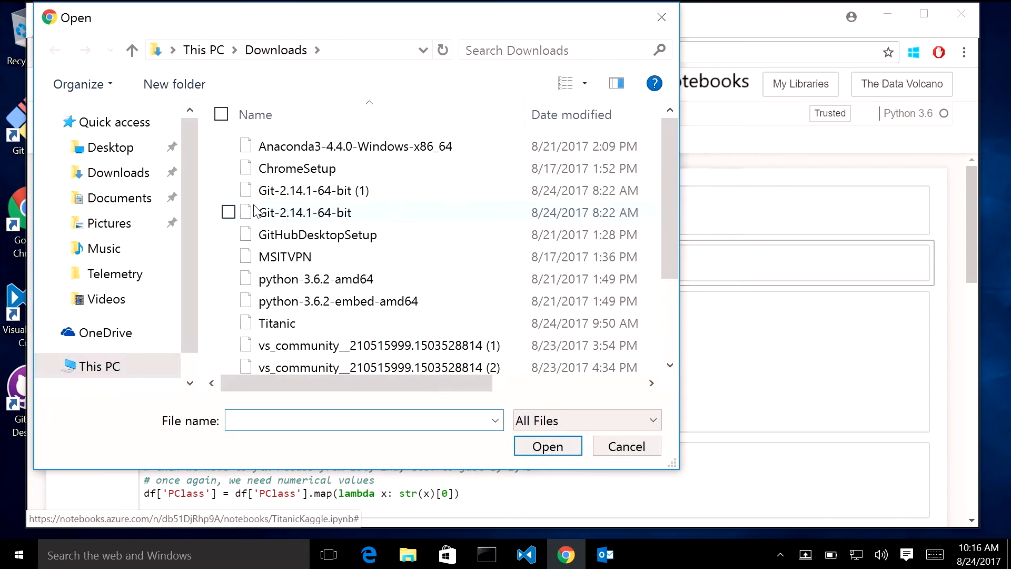
{"action": "scroll", "scroll_direction": "down", "scroll_amount": 3}
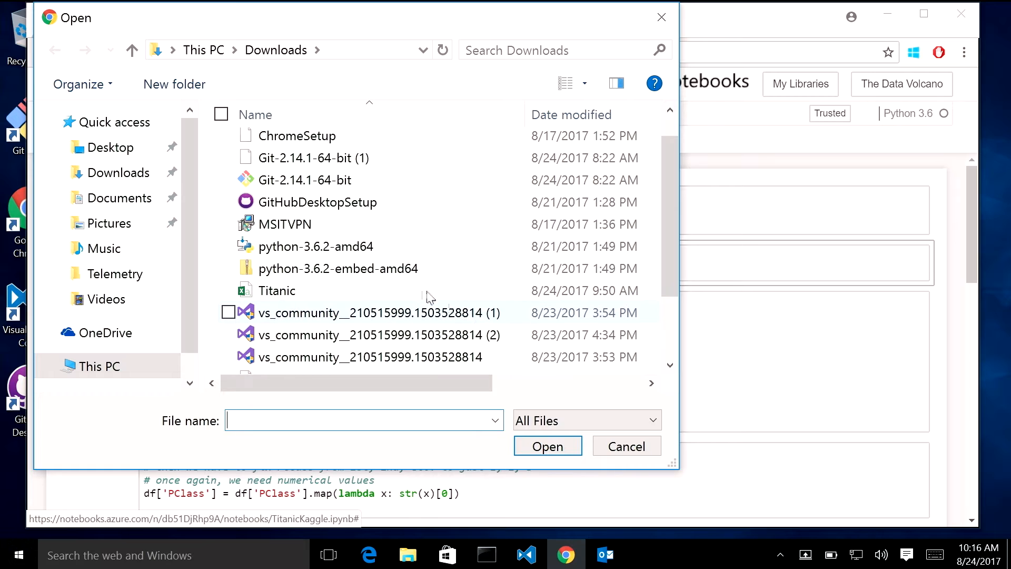
{"action": "left_click", "coordinate": [277, 290]}
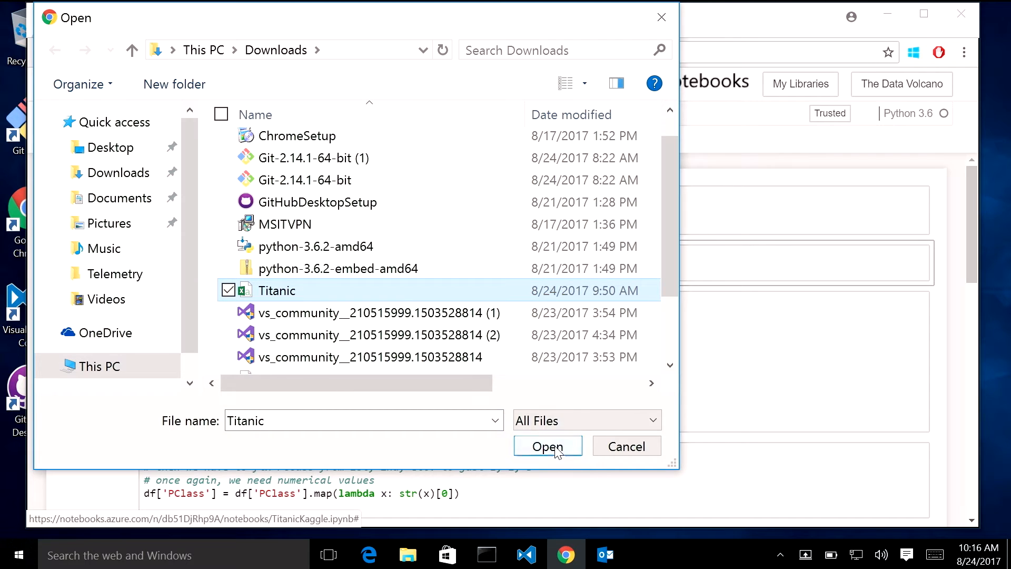
{"action": "left_click", "coordinate": [547, 446]}
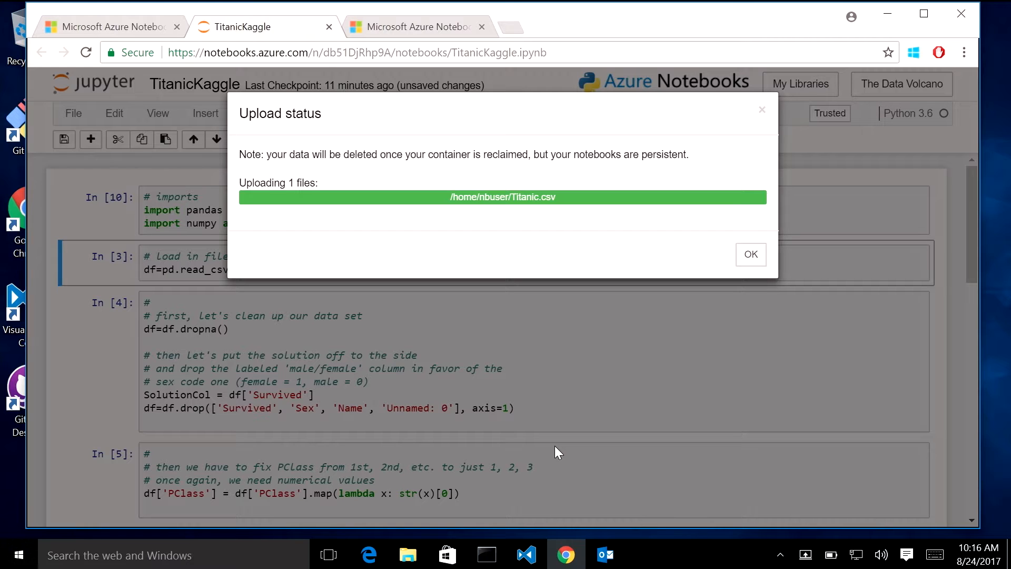
{"action": "mouse_move", "coordinate": [693, 323]}
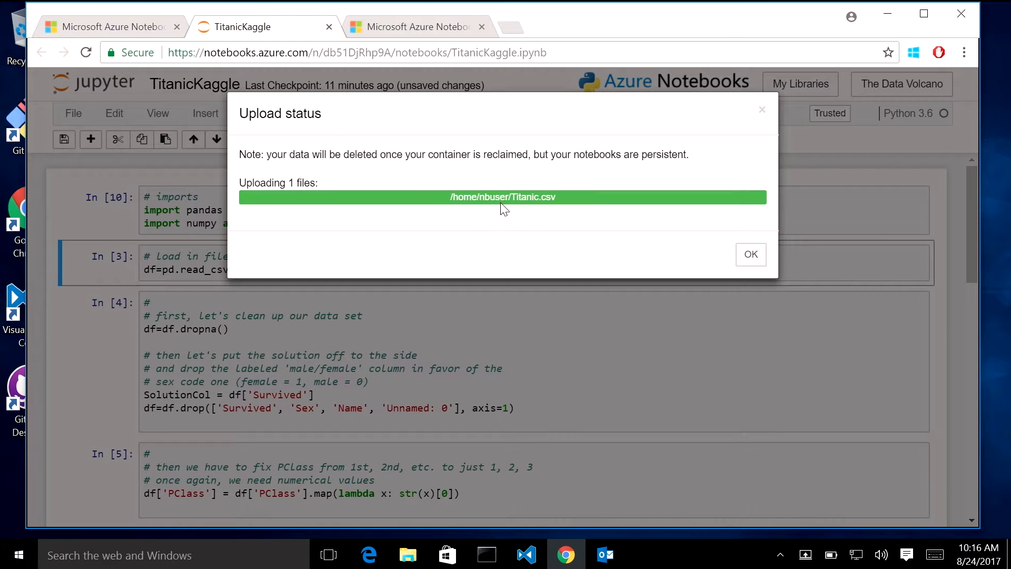
Dismiss the upload status and display the Titanic.csv dataframe from the load cell
{"action": "left_click", "coordinate": [750, 254]}
{"action": "type", "text": "df"}
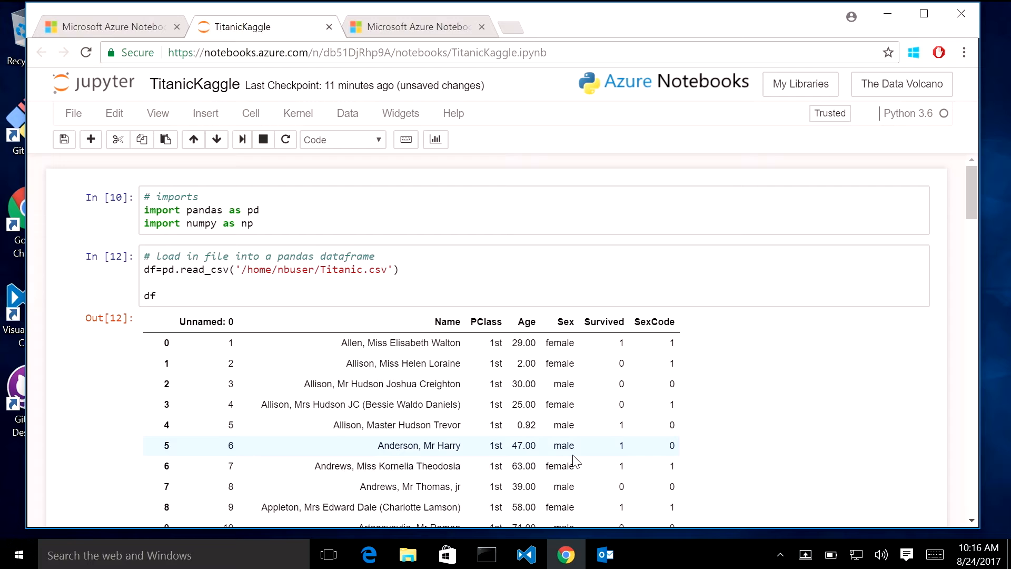
{"action": "scroll", "scroll_direction": "down", "scroll_amount": 3}
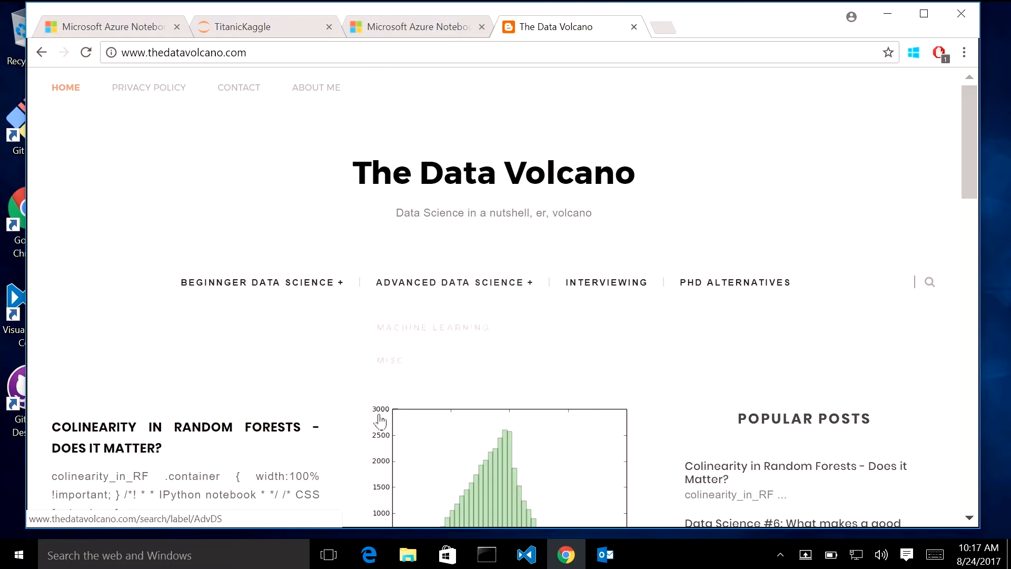
Download the Titanic Data Set from the Data Science #4.2 Random Forest post
{"action": "scroll", "scroll_direction": "down", "scroll_amount": 3}
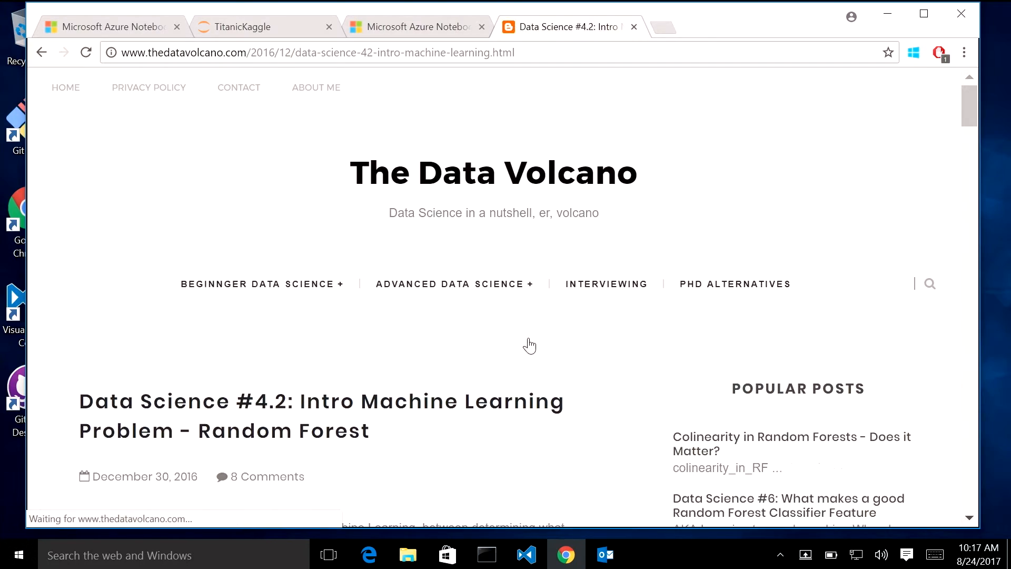
{"action": "scroll", "scroll_direction": "down", "scroll_amount": 3}
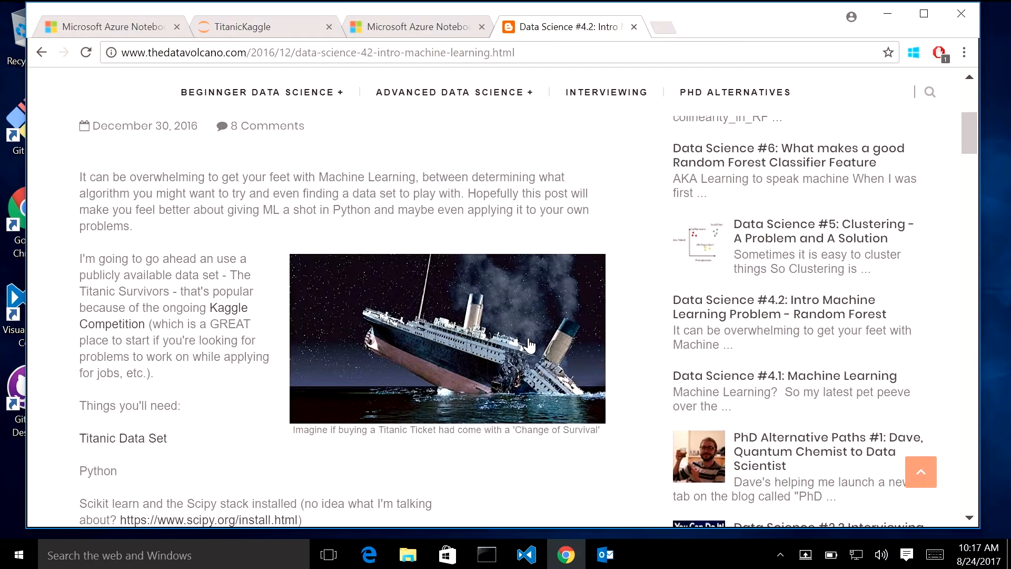
{"action": "scroll", "scroll_direction": "down", "scroll_amount": 3}
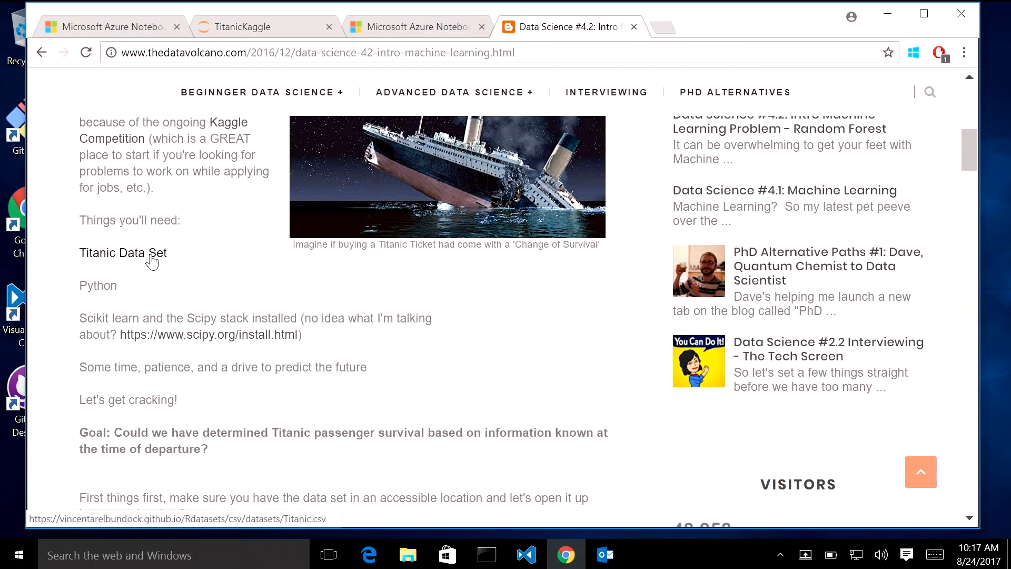
{"action": "left_click", "coordinate": [123, 252]}
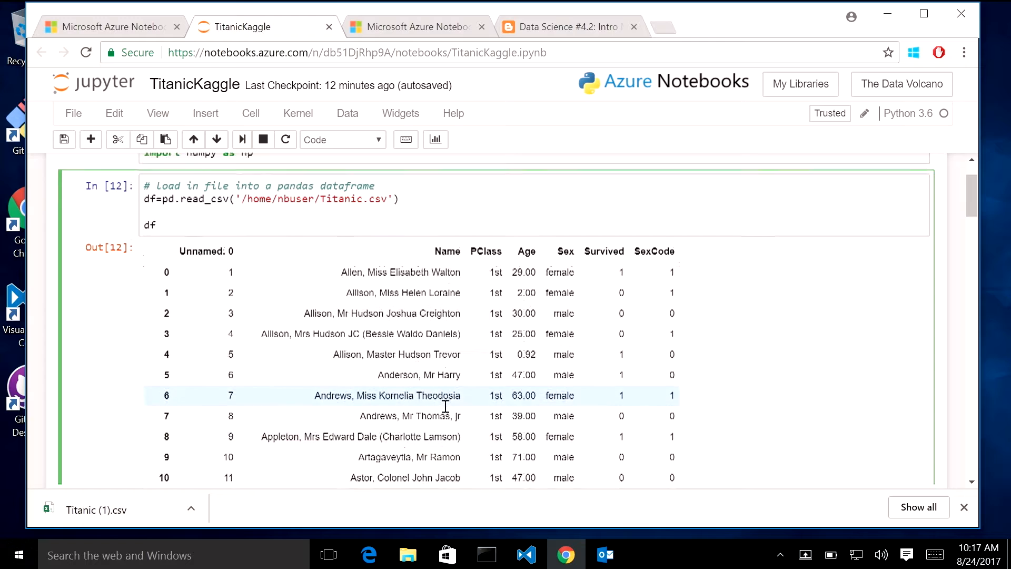
{"action": "scroll", "scroll_direction": "down", "scroll_amount": 3}
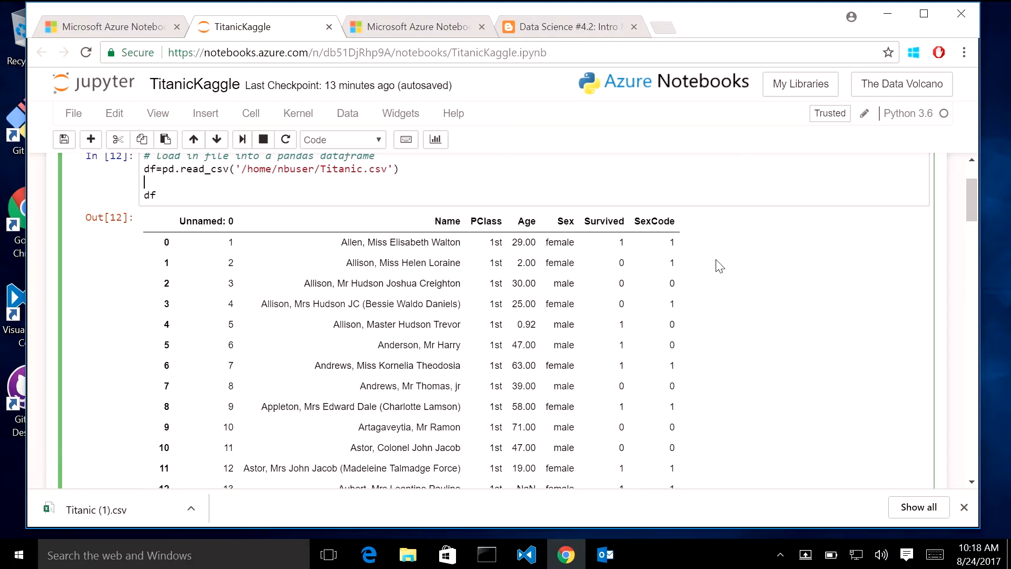
Run the dropna cell that drops Survived, Sex, Name and Unnamed: 0 columns
{"action": "scroll", "scroll_direction": "down", "scroll_amount": 3}
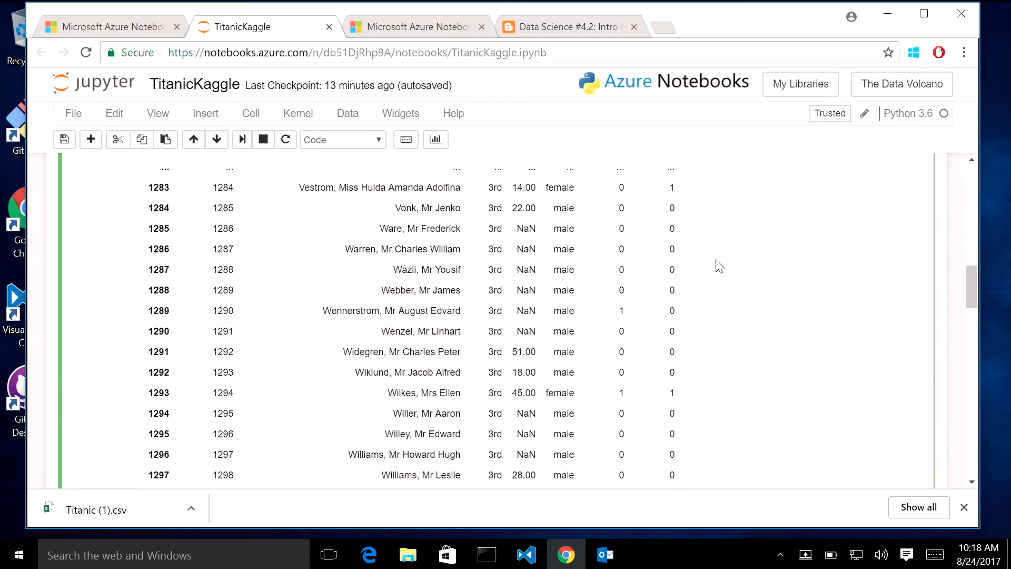
{"action": "scroll", "scroll_direction": "down", "scroll_amount": 3}
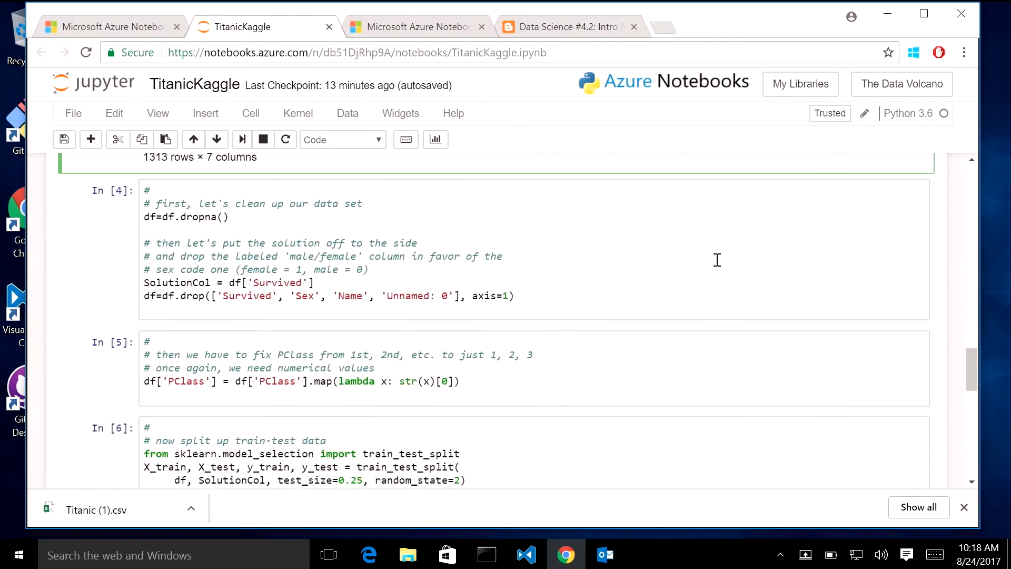
{"action": "scroll", "scroll_direction": "down", "scroll_amount": 3}
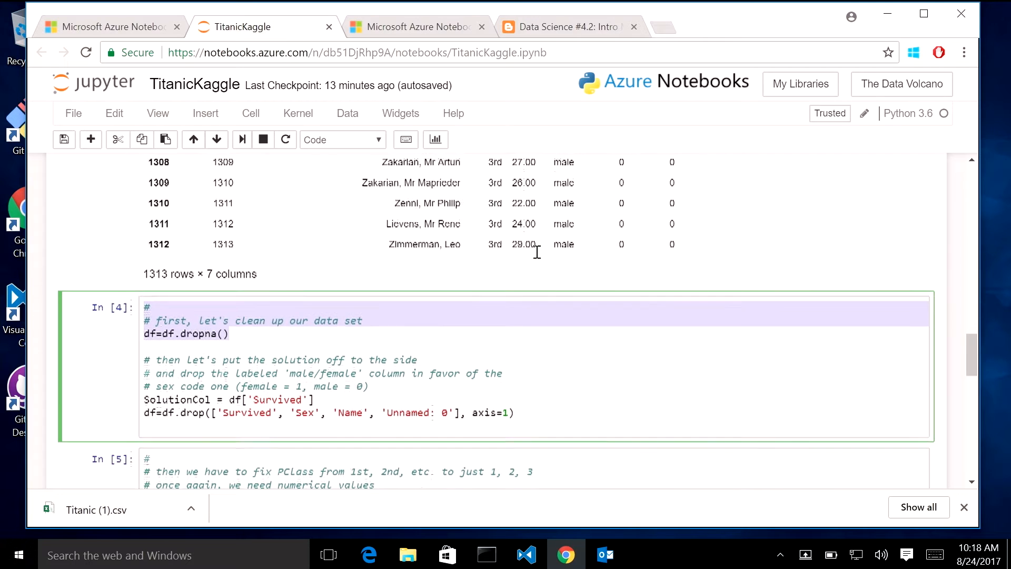
{"action": "scroll", "scroll_direction": "down", "scroll_amount": 3}
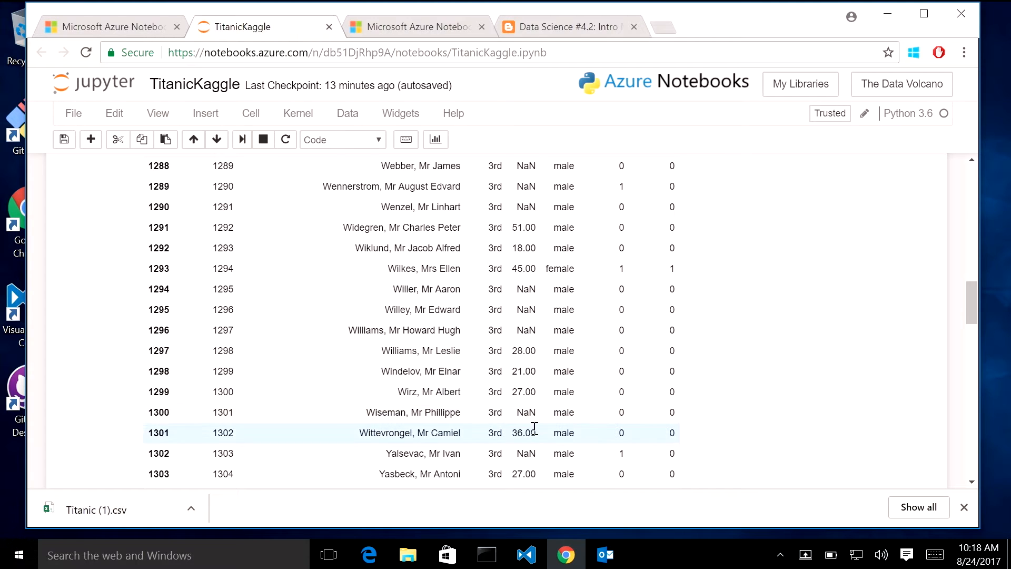
{"action": "mouse_move", "coordinate": [467, 384]}
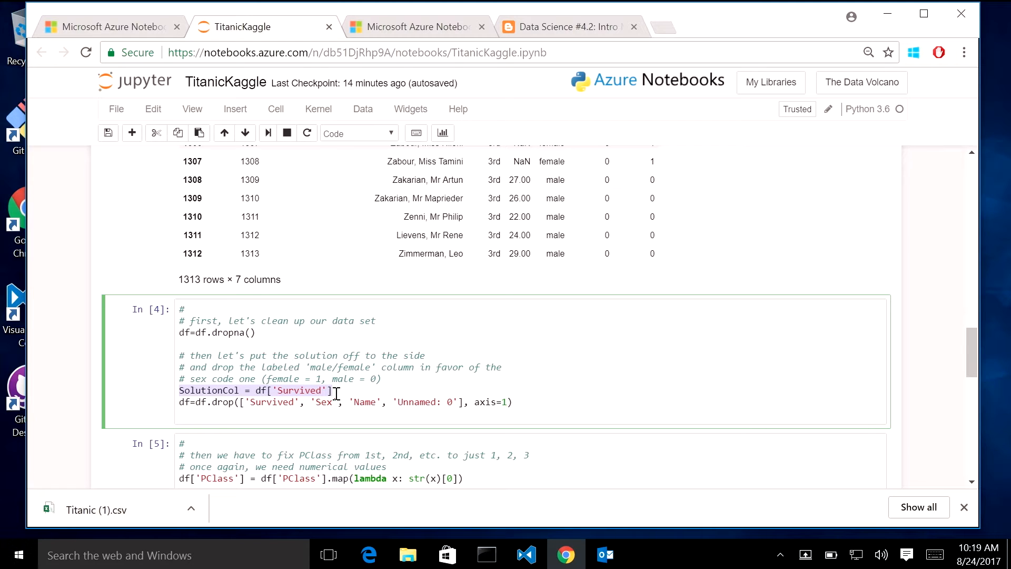
{"action": "mouse_move", "coordinate": [387, 394]}
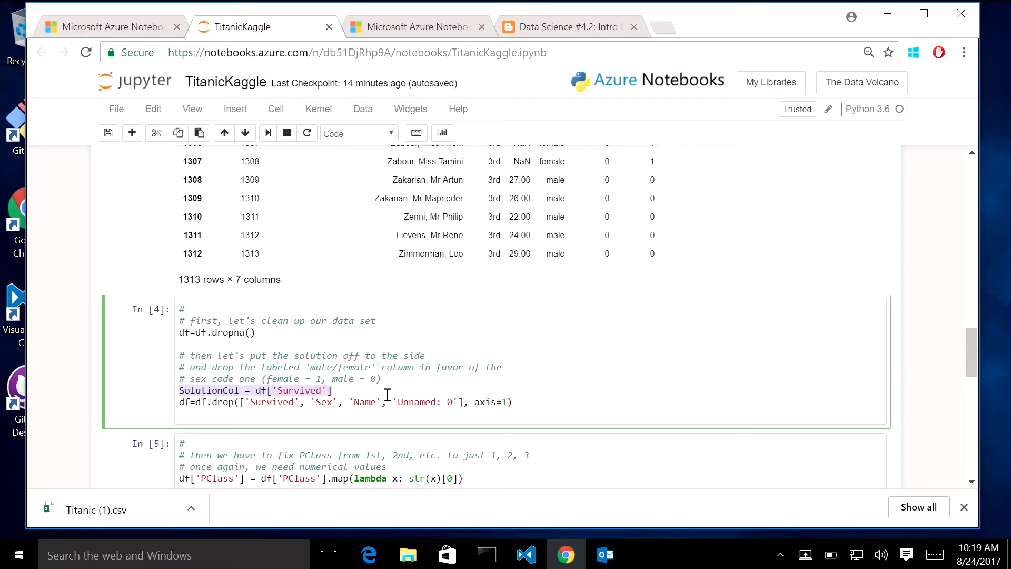
{"action": "scroll", "scroll_direction": "down", "scroll_amount": 3}
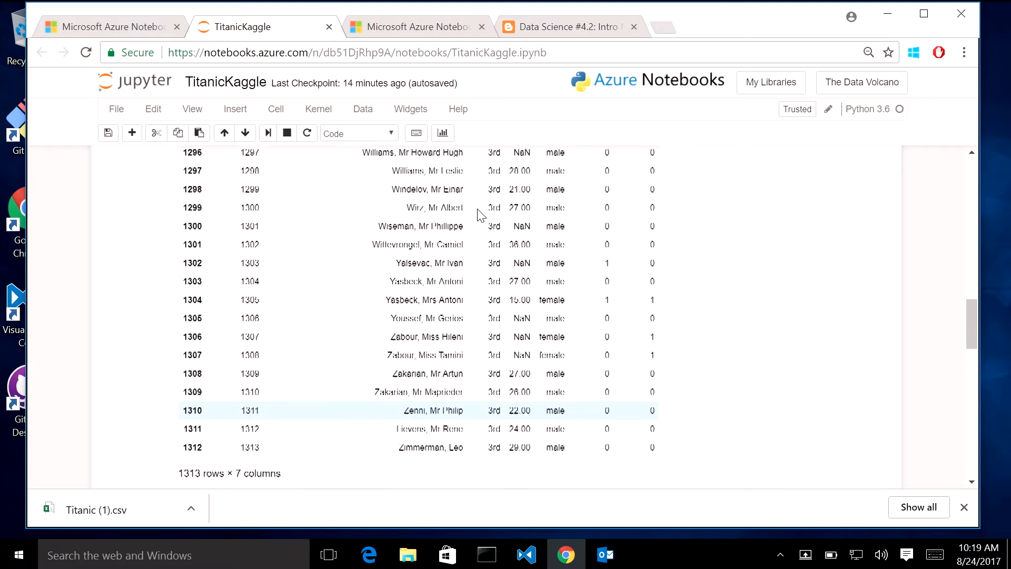
{"action": "scroll", "scroll_direction": "down", "scroll_amount": 3}
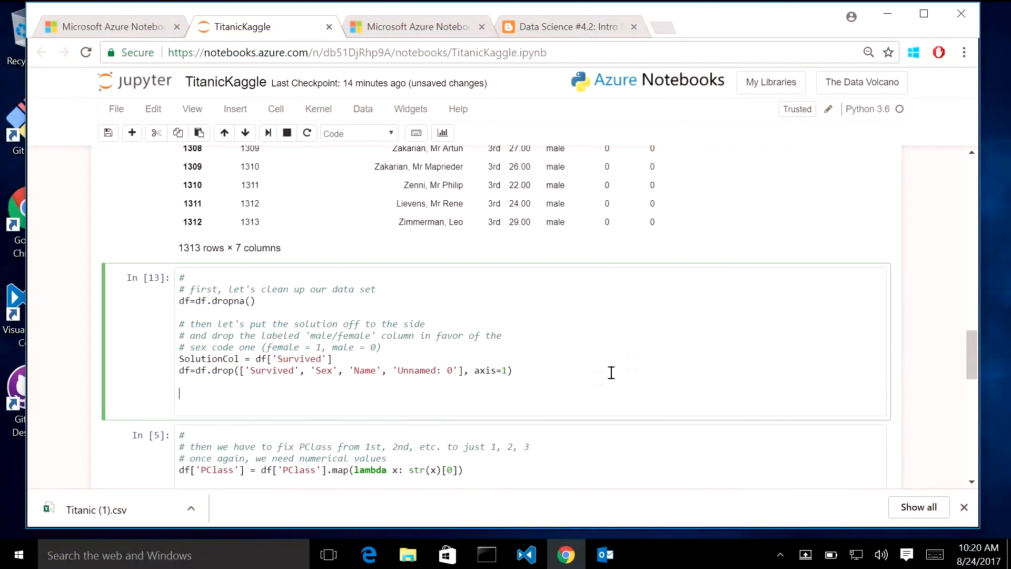
Add len(df) to the cleanup cell, then remove it after the KeyError
{"action": "type", "text": "len()"}
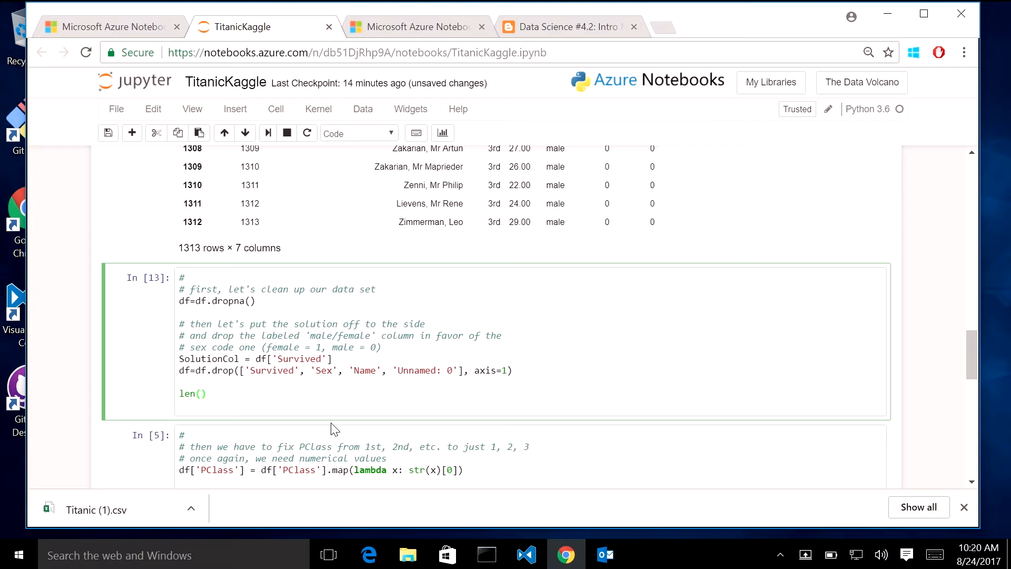
{"action": "type", "text": "df"}
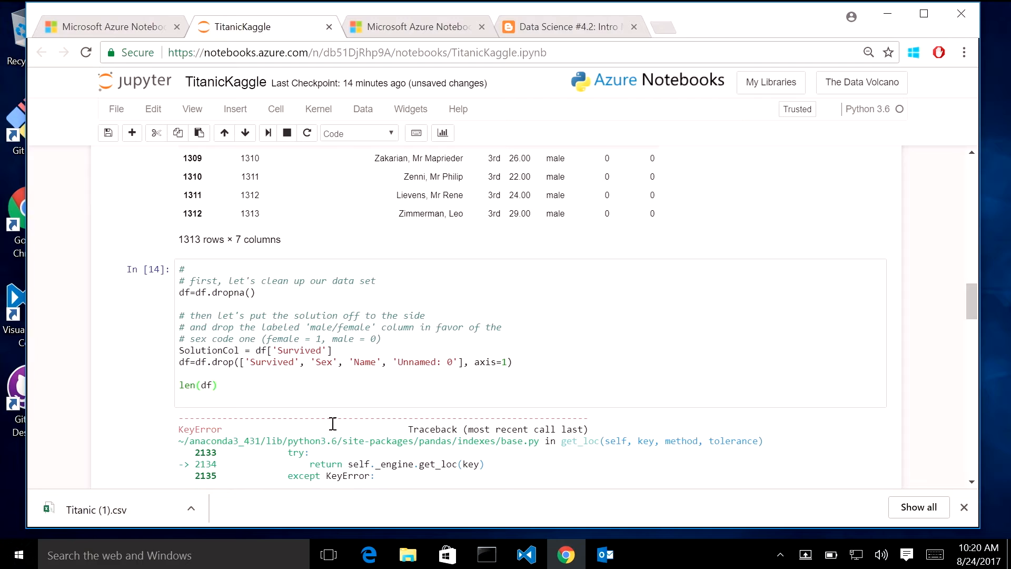
{"action": "scroll", "scroll_direction": "down", "scroll_amount": 3}
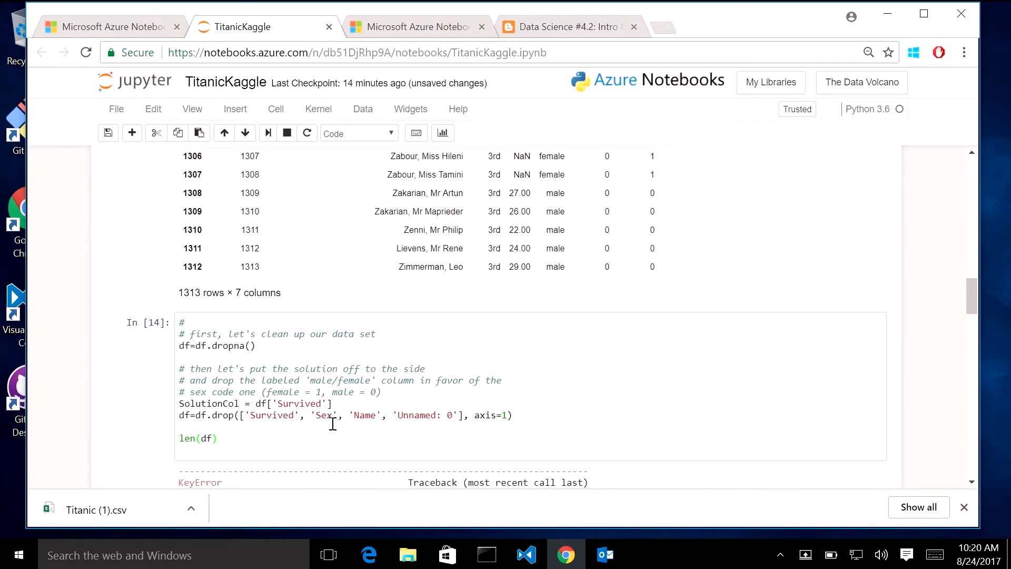
{"action": "left_click", "coordinate": [218, 437]}
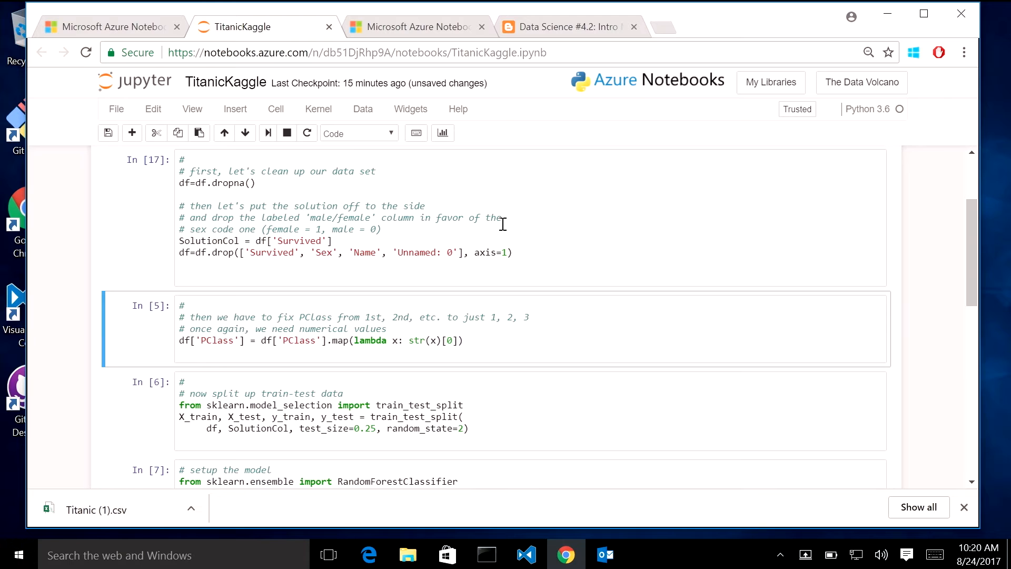
Insert a new cell below the In [17] cleanup cell and start typing len
{"action": "left_click", "coordinate": [377, 315]}
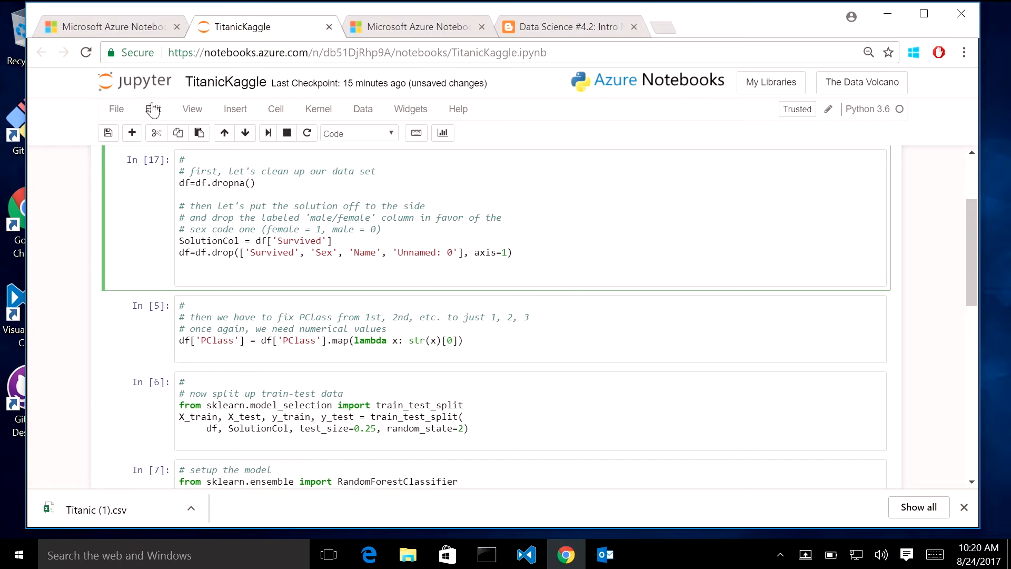
{"action": "left_click", "coordinate": [116, 108]}
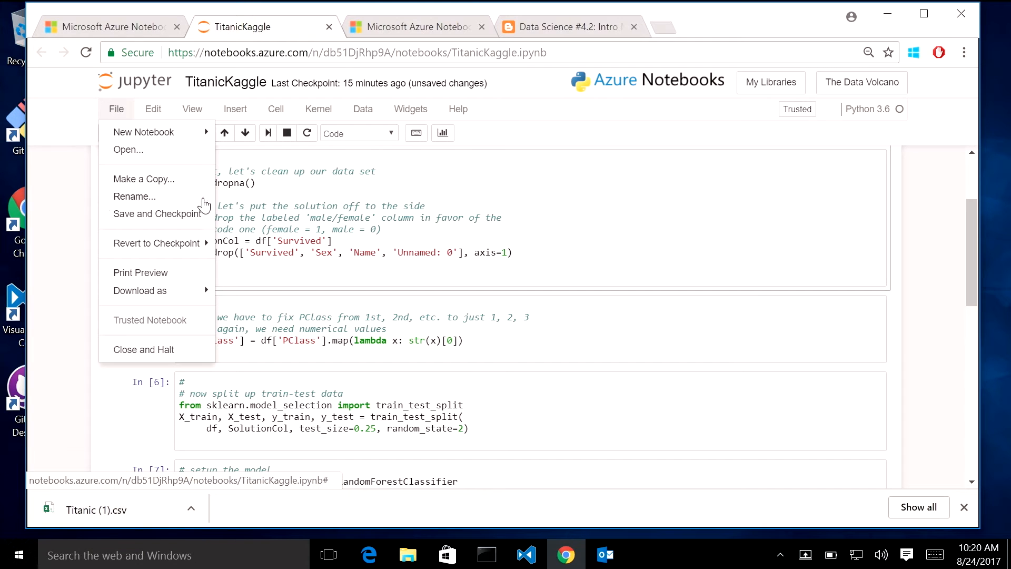
{"action": "left_click", "coordinate": [235, 108]}
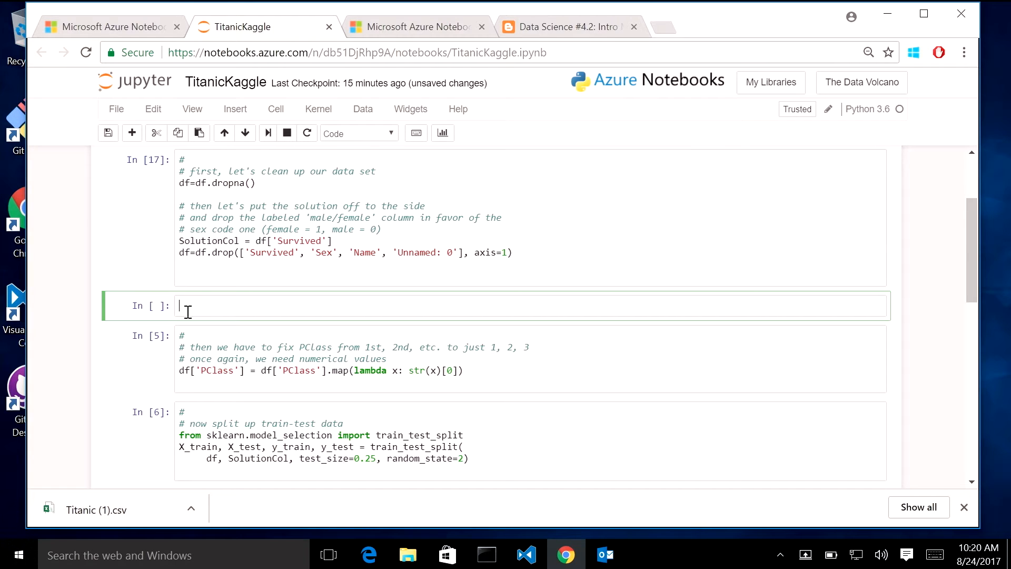
{"action": "type", "text": "df"}
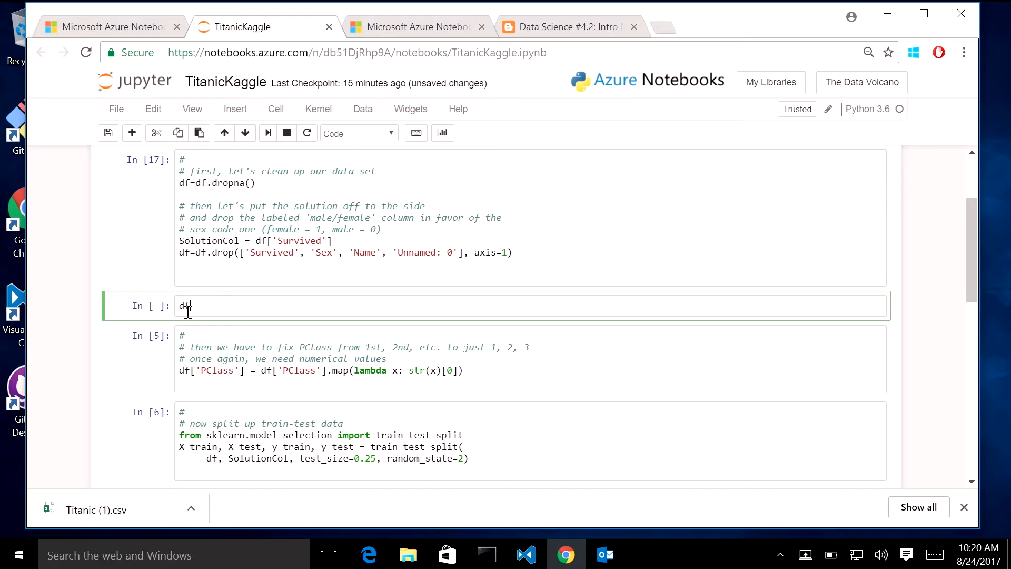
{"action": "type", "text": "len"}
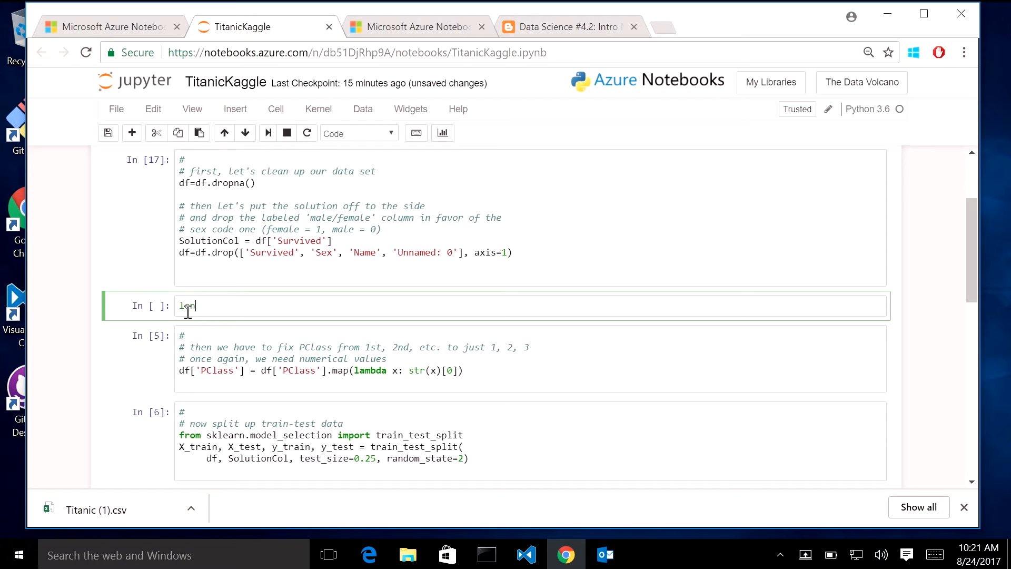